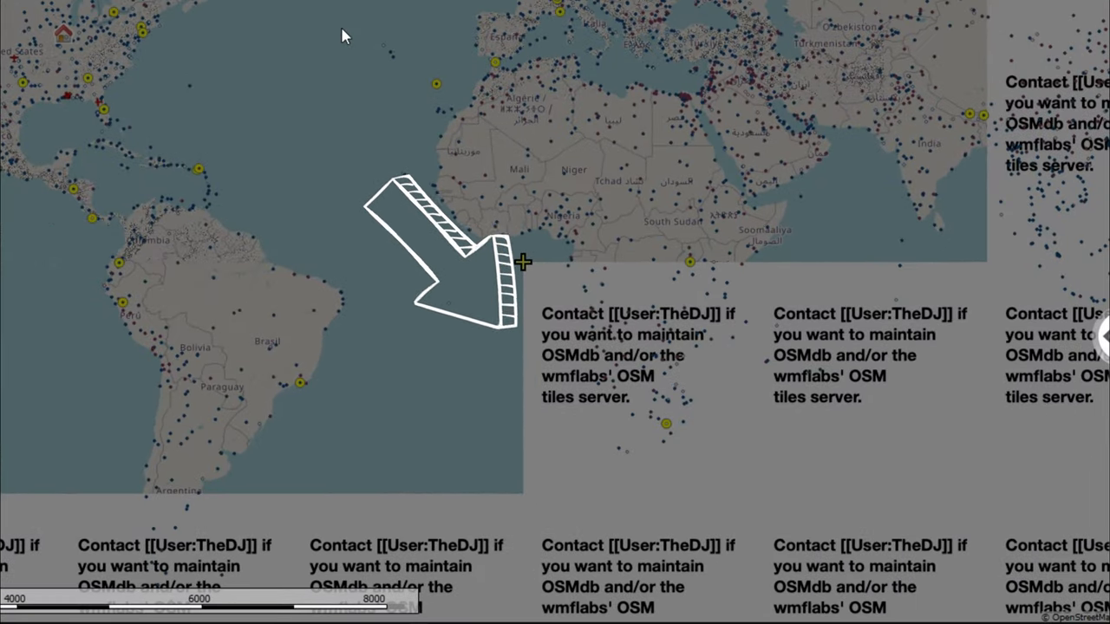
pyautogui.moveTo(697, 433)
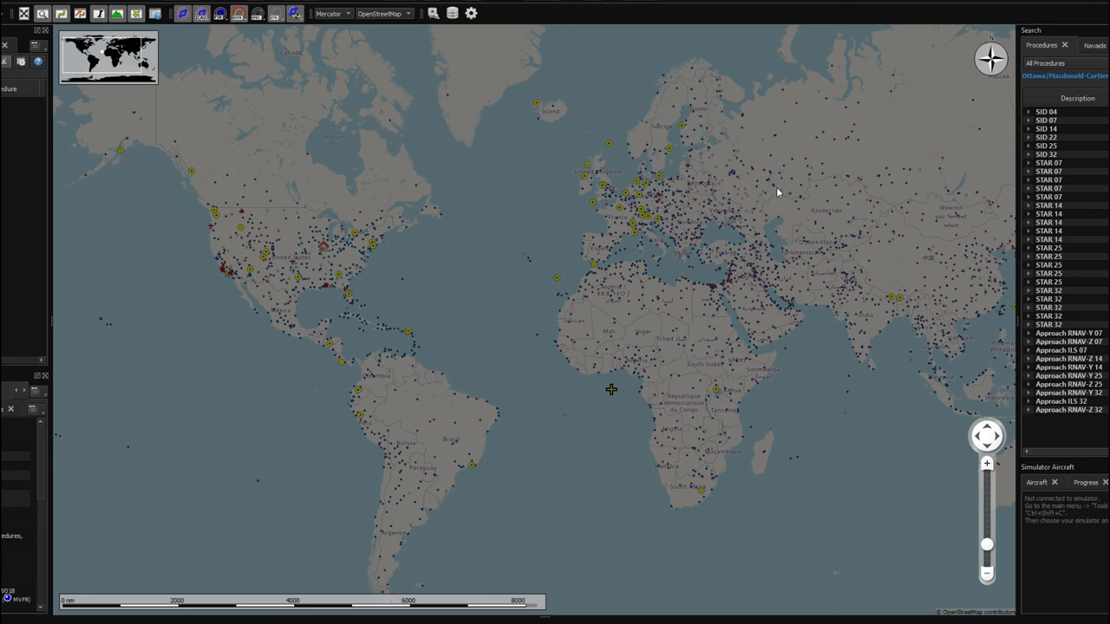
pyautogui.moveTo(742, 499)
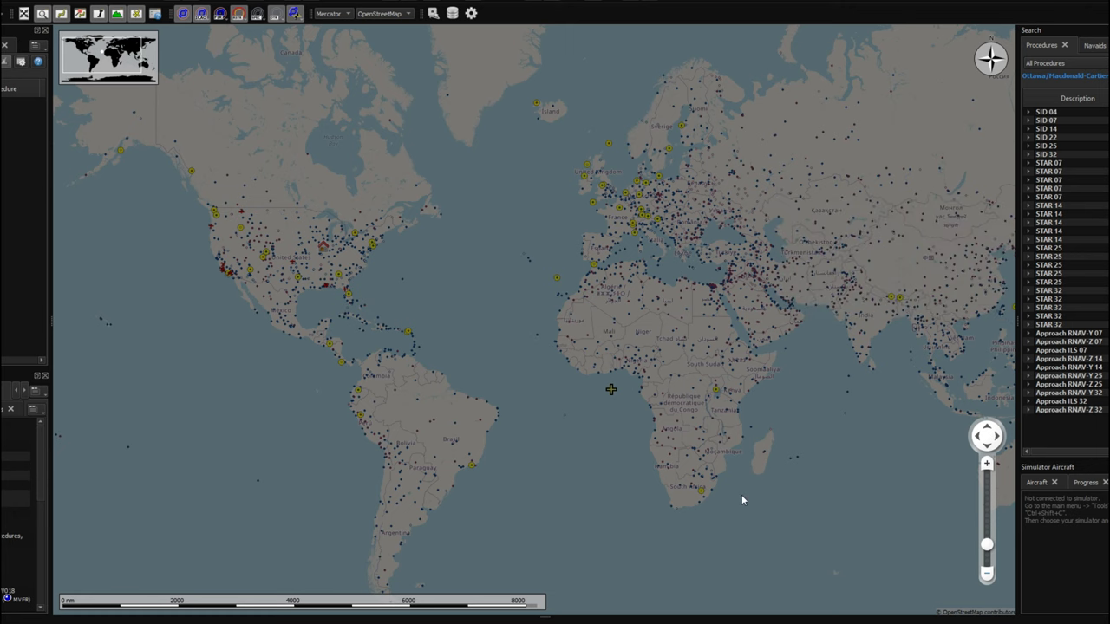
pyautogui.moveTo(614, 4)
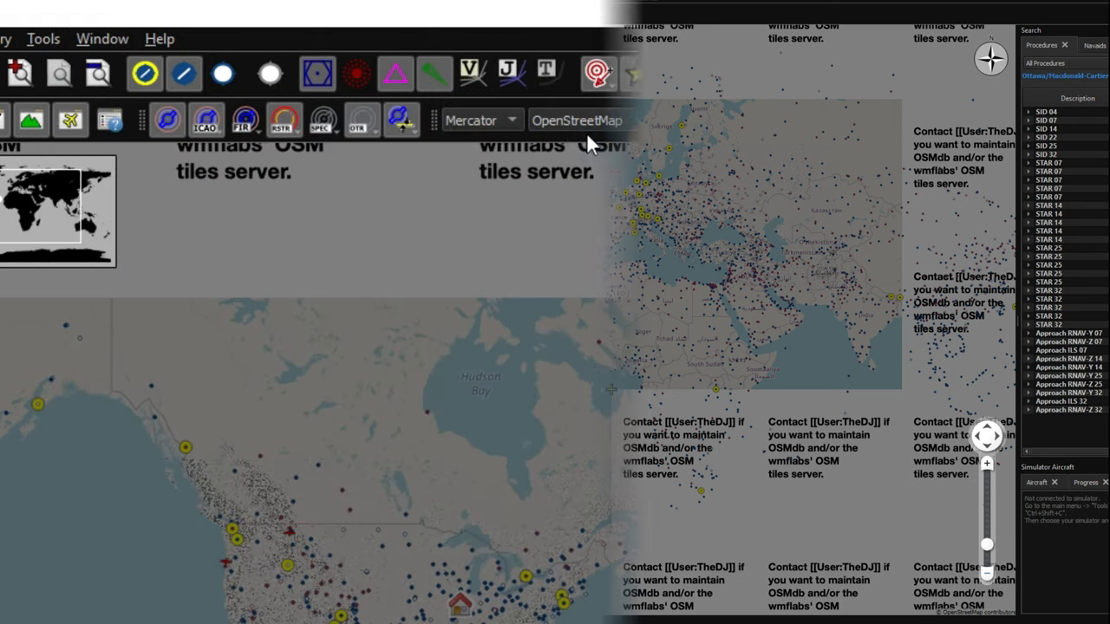
pyautogui.click(576, 121)
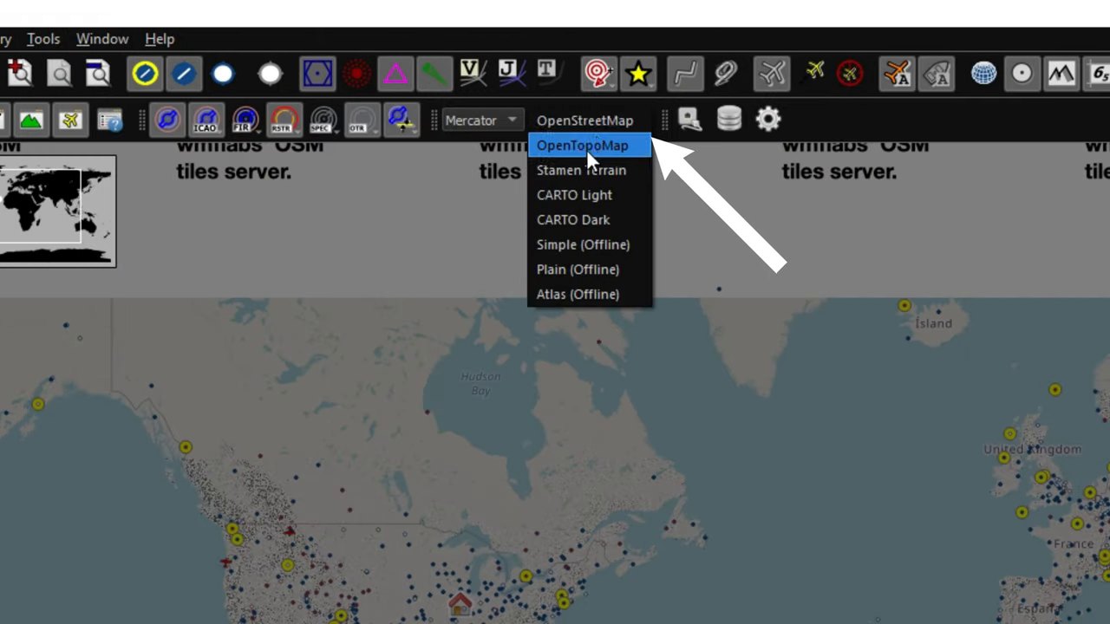
pyautogui.click(583, 120)
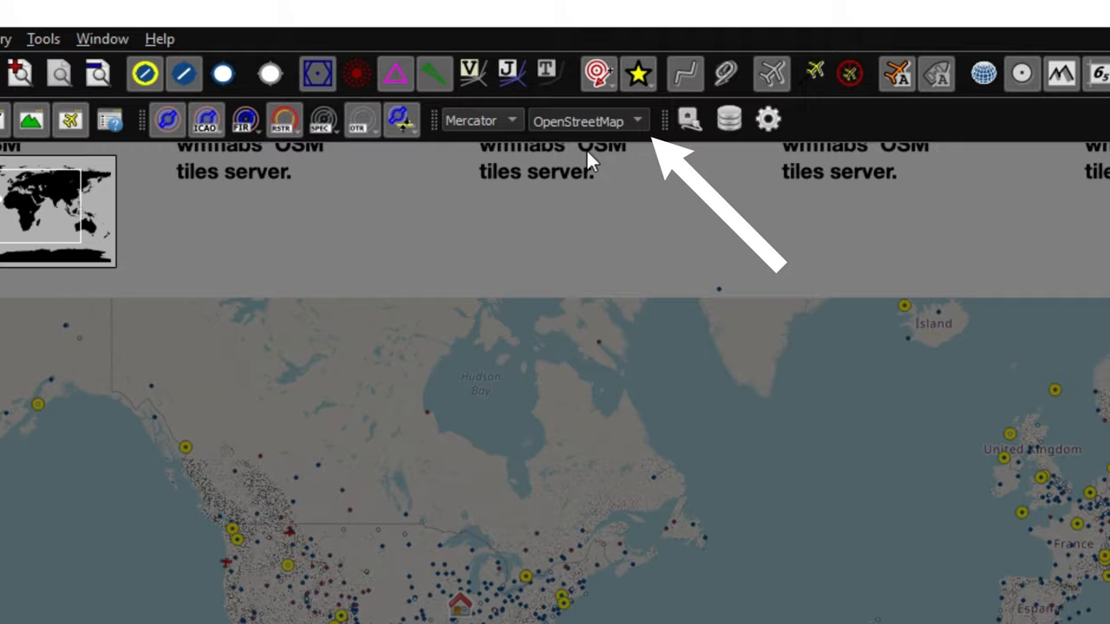